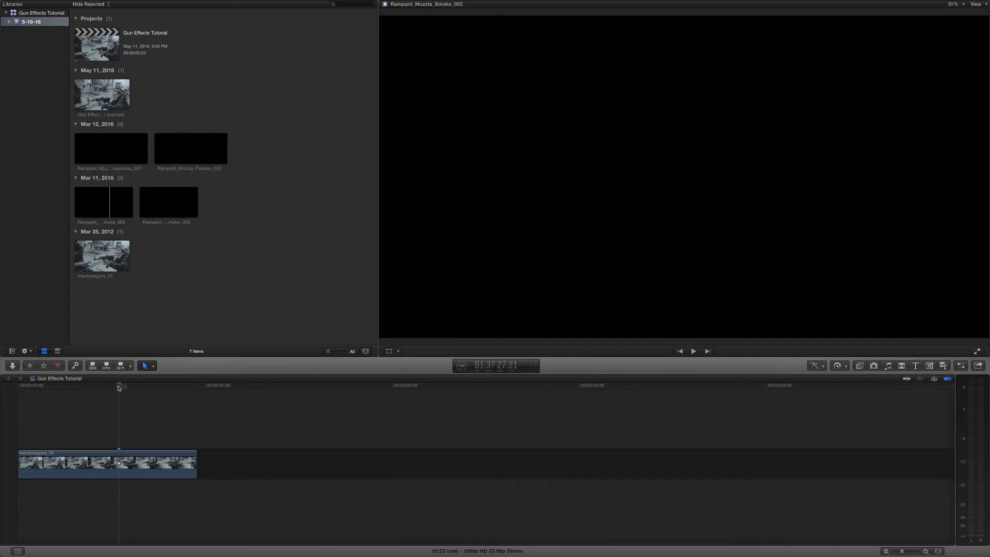
# Select the machinegun_01 clip in the Gun Effects Tutorial timeline to show it in the viewer.
pyautogui.click(157, 397)
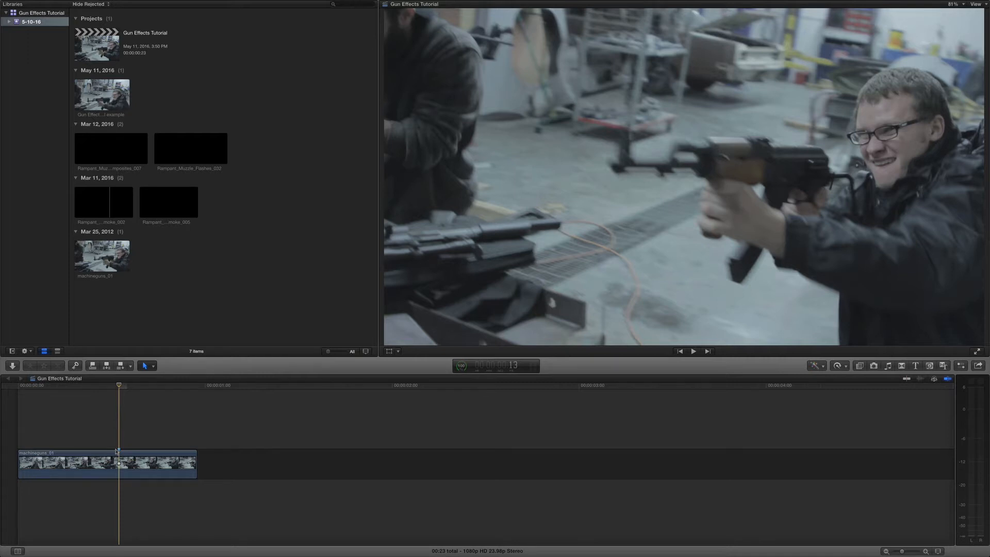
pyautogui.moveTo(188, 160)
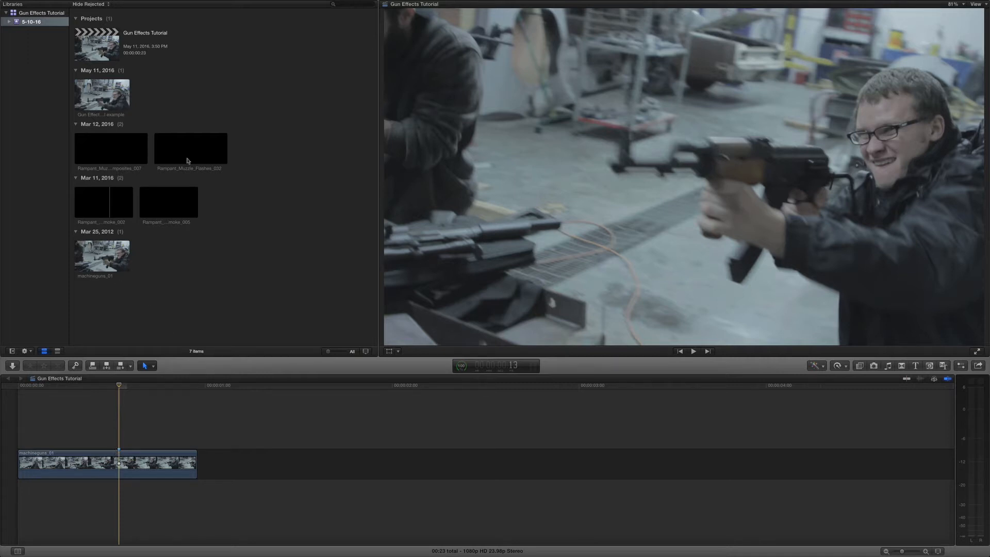
# Connect Rampant_Muzzle_Flashes_032 above the shooter clip and show its Inspector properties.
pyautogui.click(190, 149)
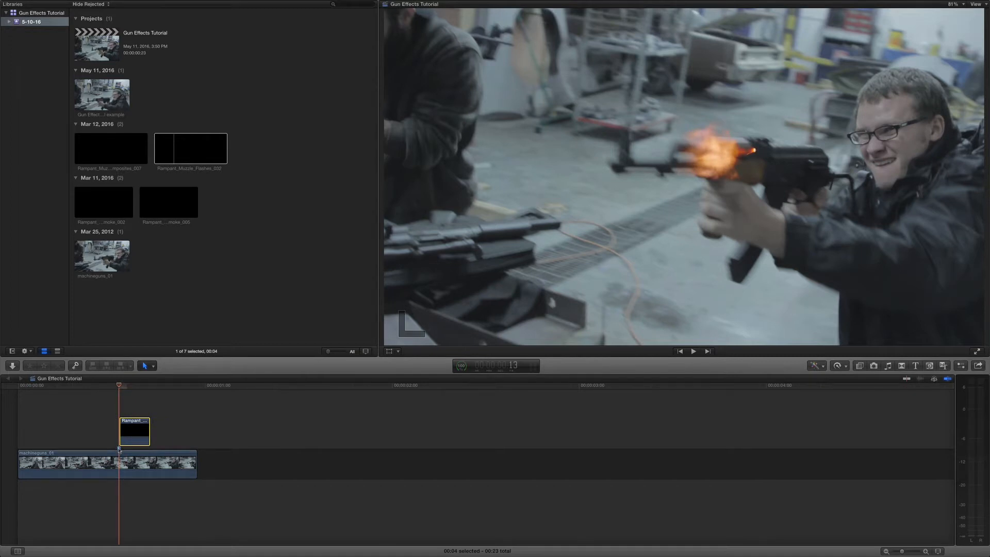
pyautogui.moveTo(139, 432)
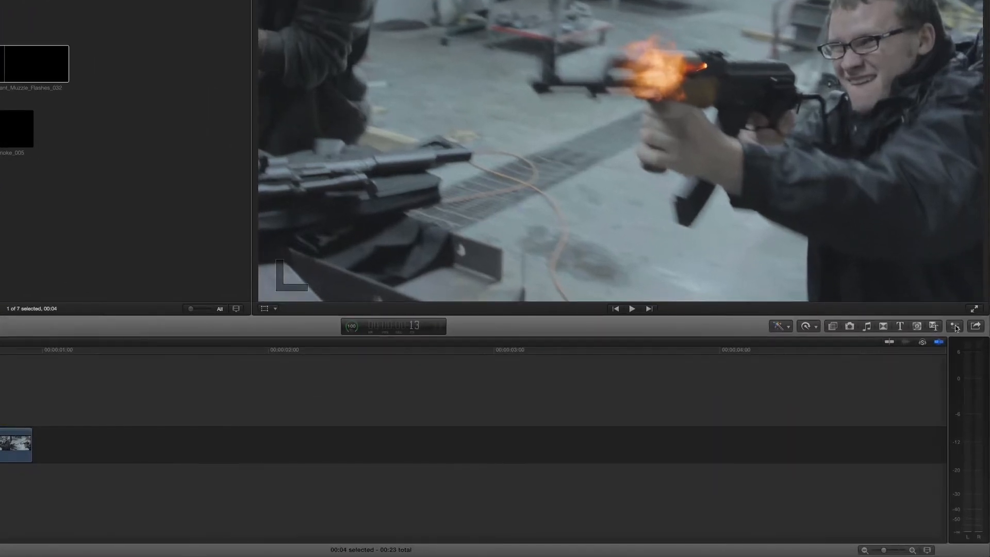
pyautogui.click(954, 326)
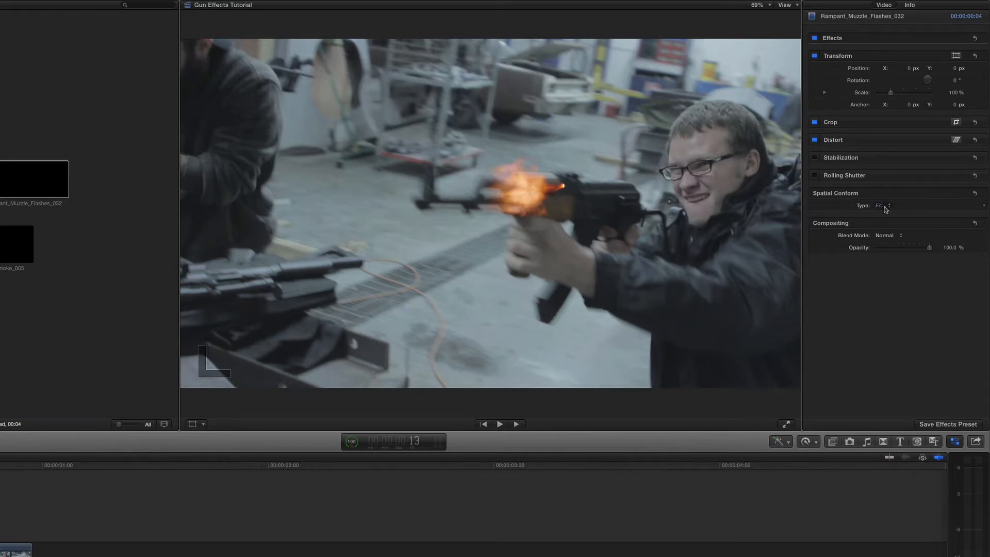
# Set the muzzle flash to Spatial Conform None, scale 82%, positioned at the gun barrel.
pyautogui.click(883, 205)
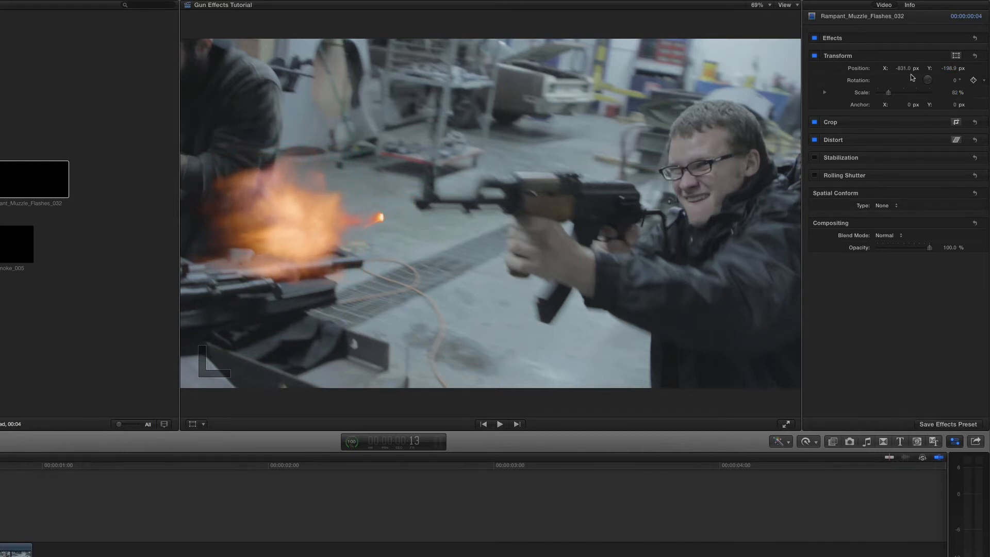
pyautogui.moveTo(906, 68); pyautogui.dragTo(930, 68)
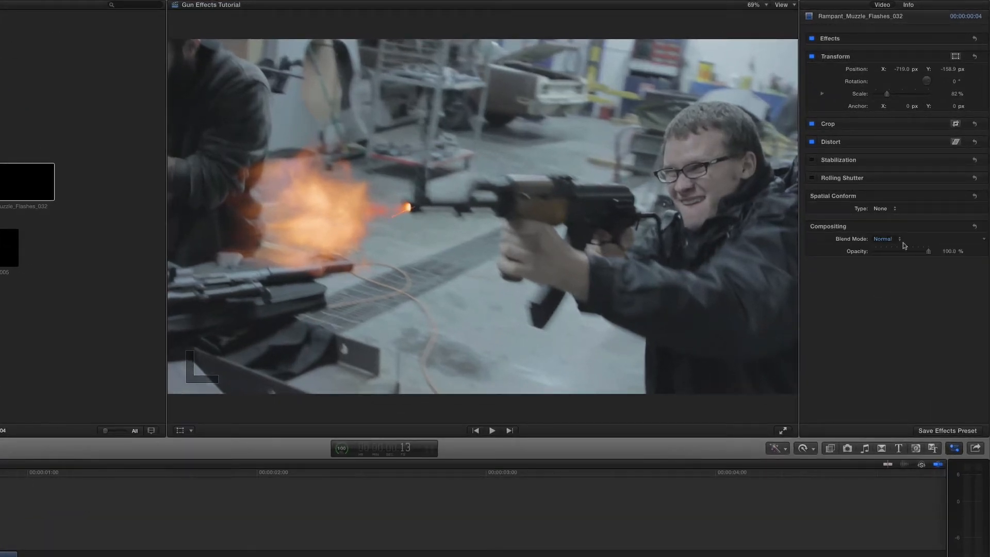
# Set the muzzle flash clip's Blend Mode to Screen.
pyautogui.click(886, 239)
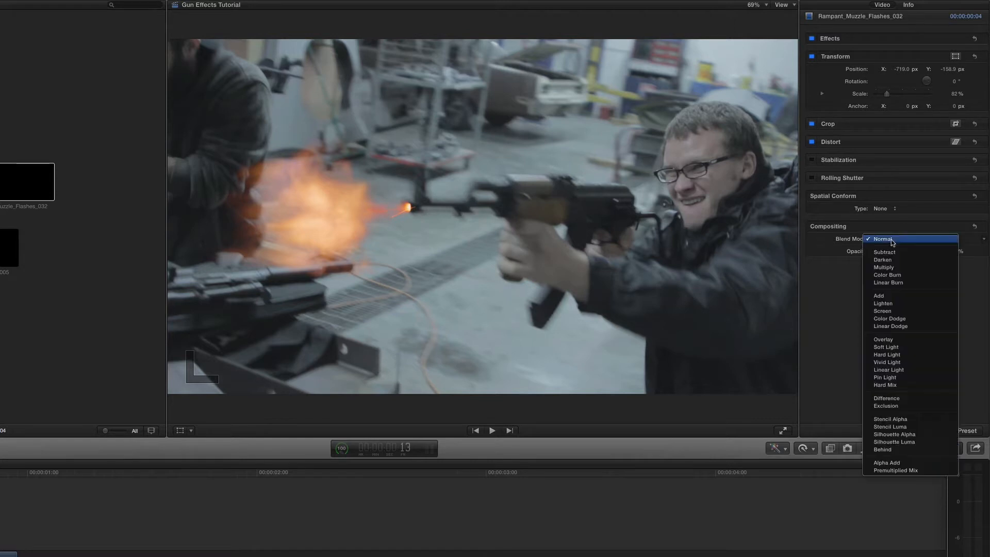
pyautogui.click(882, 311)
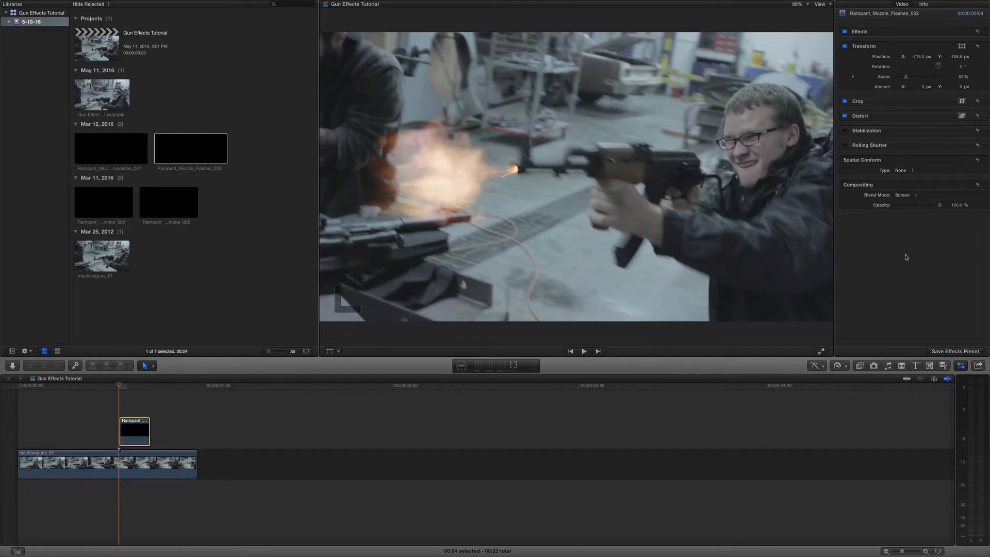
pyautogui.moveTo(284, 121)
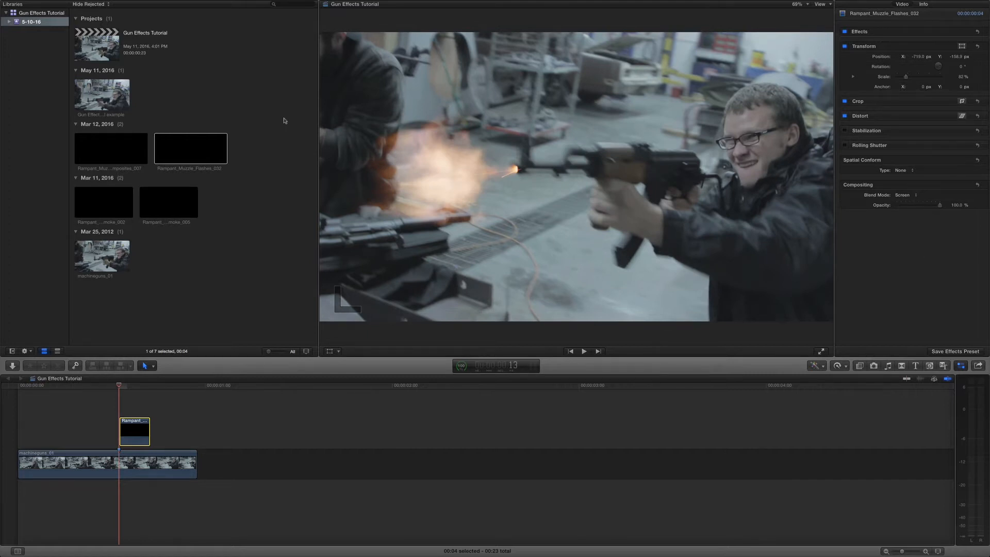
# Connect the Rampant_Muzzle_Smoke_002 clip above the muzzle flash in the timeline.
pyautogui.click(103, 202)
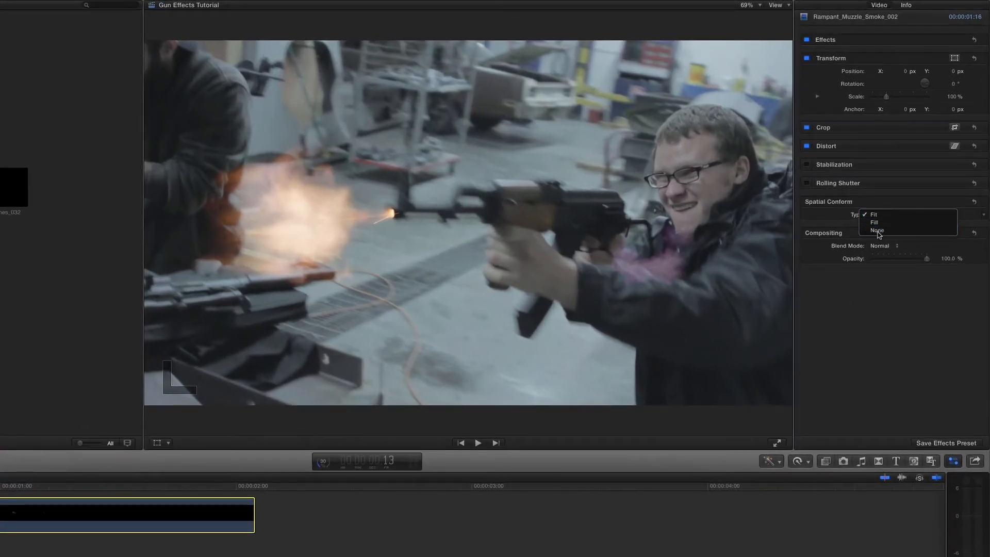
# Set the smoke clip to Spatial Conform None and 30% scale, checking against the flash values.
pyautogui.click(876, 230)
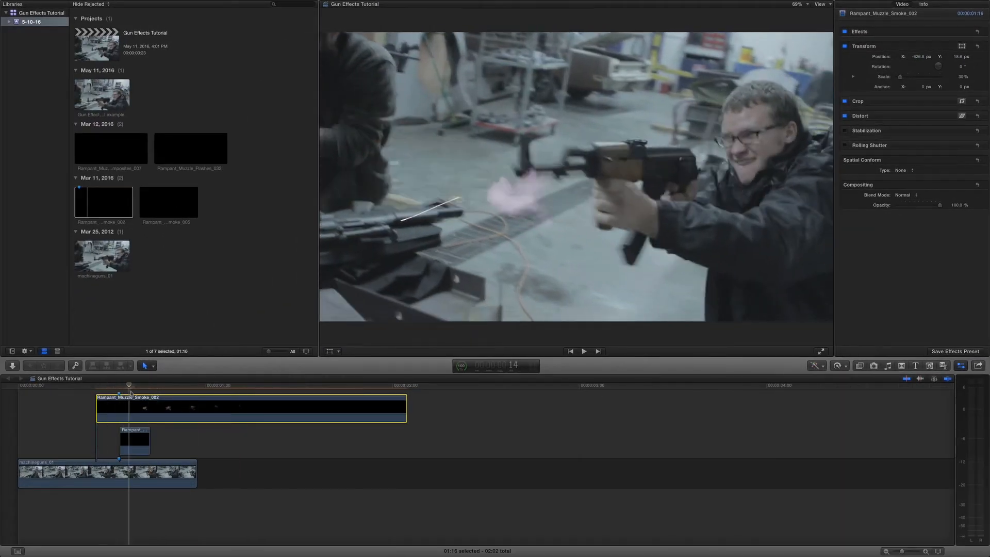
pyautogui.click(134, 441)
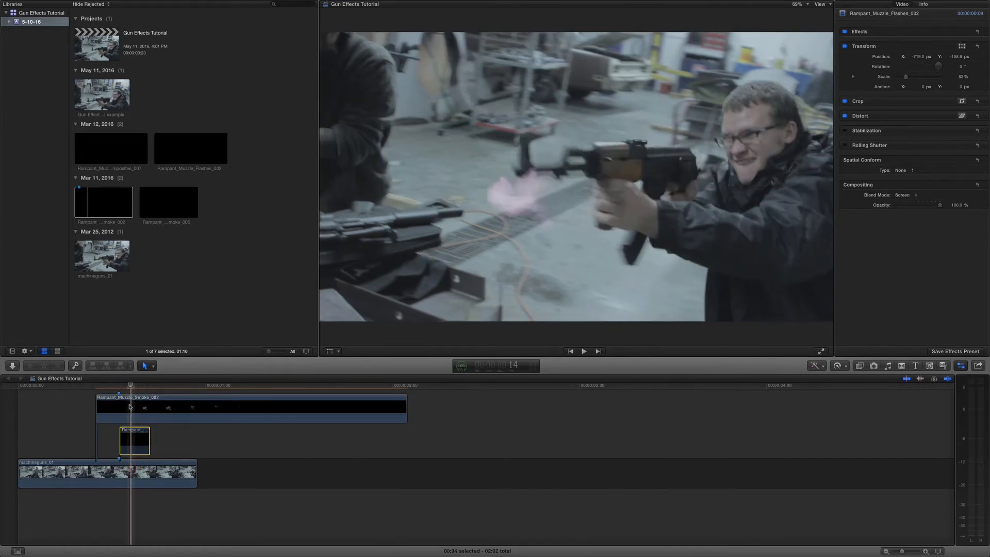
pyautogui.click(583, 351)
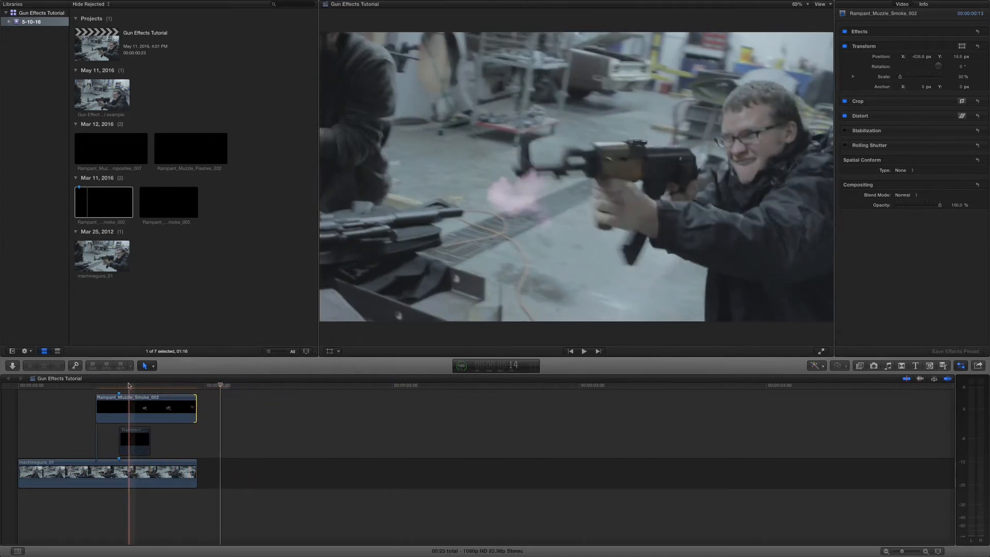
# Slide the smoke clip earlier and set its Position X to -715, adjusting Y.
pyautogui.click(17, 386)
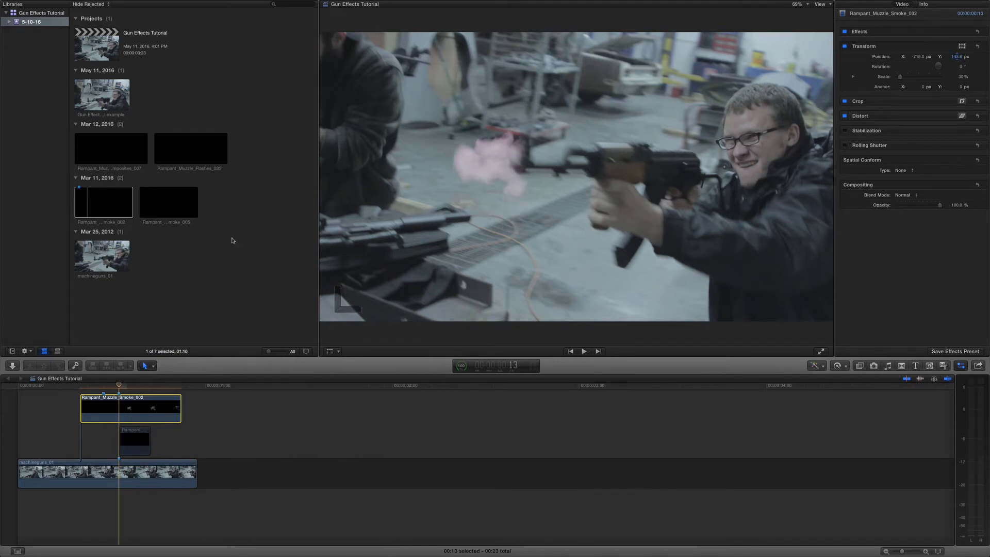
pyautogui.click(584, 351)
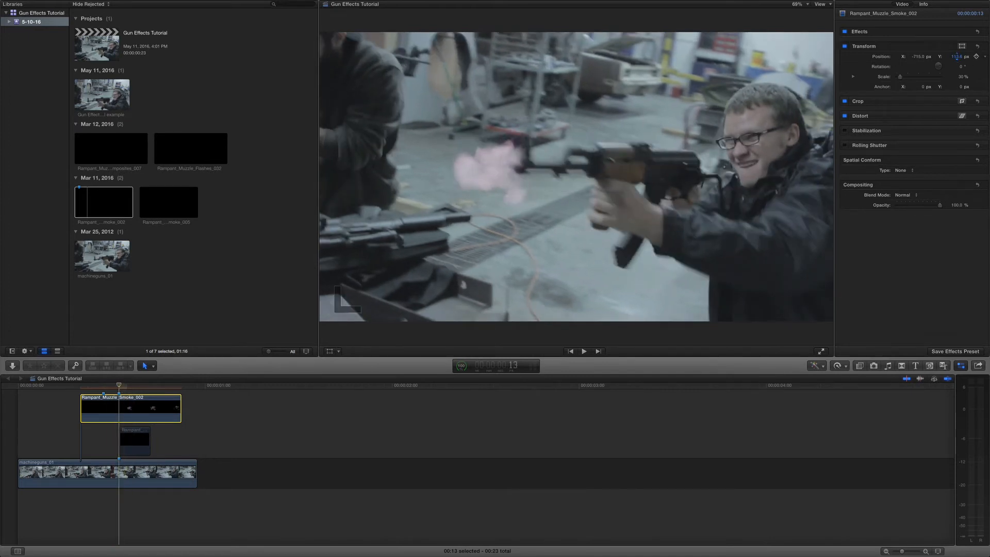
pyautogui.click(584, 351)
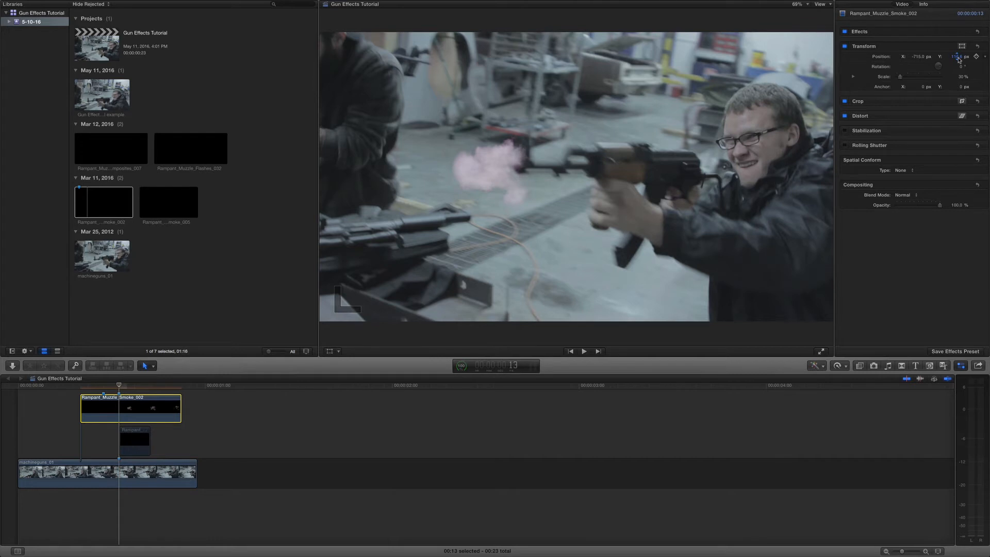
pyautogui.click(584, 351)
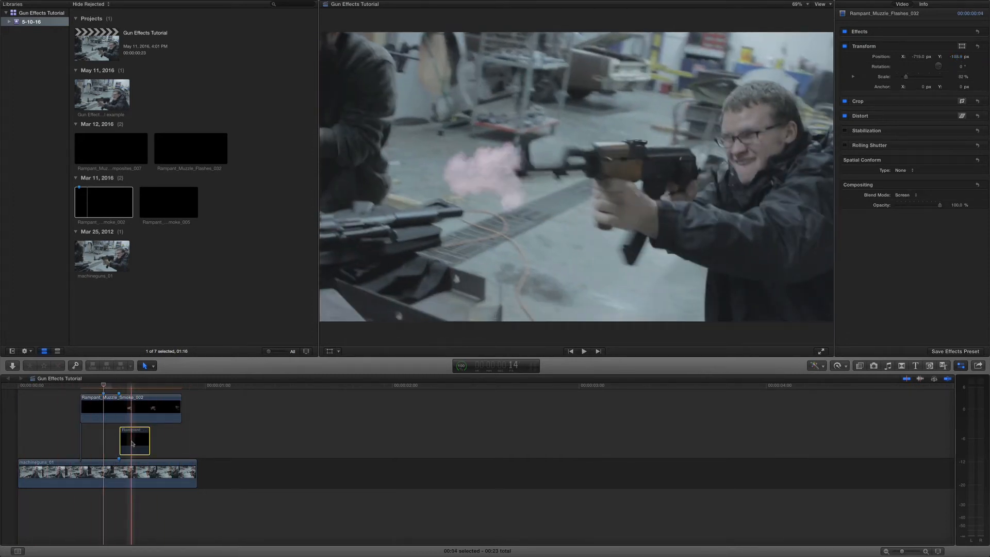
# Set the muzzle smoke clip's Blend Mode to Screen.
pyautogui.click(584, 351)
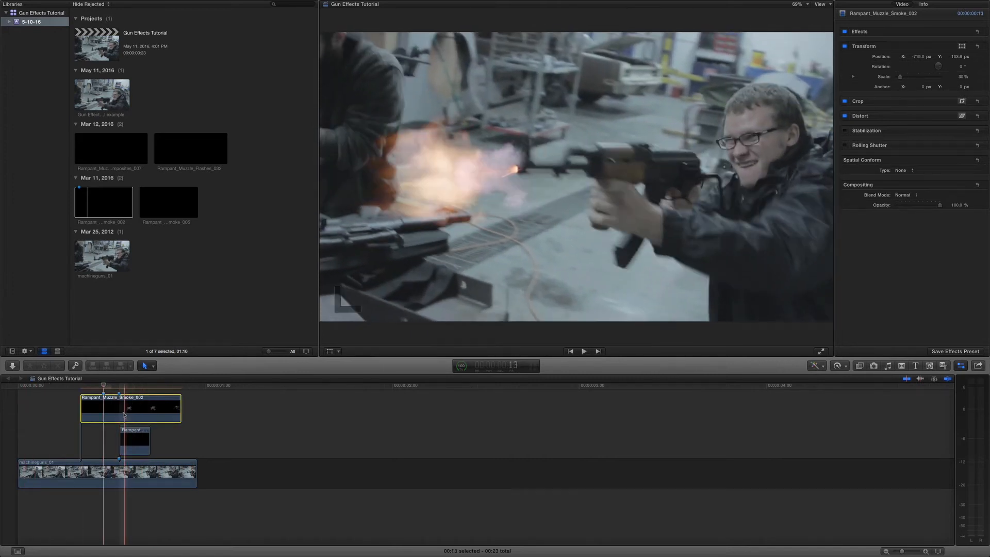
pyautogui.click(903, 195)
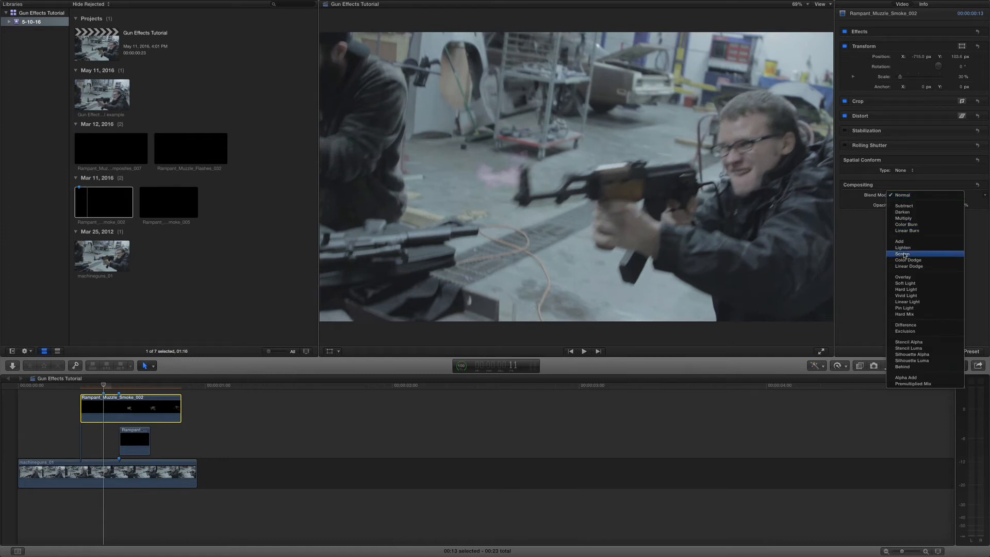
pyautogui.click(901, 253)
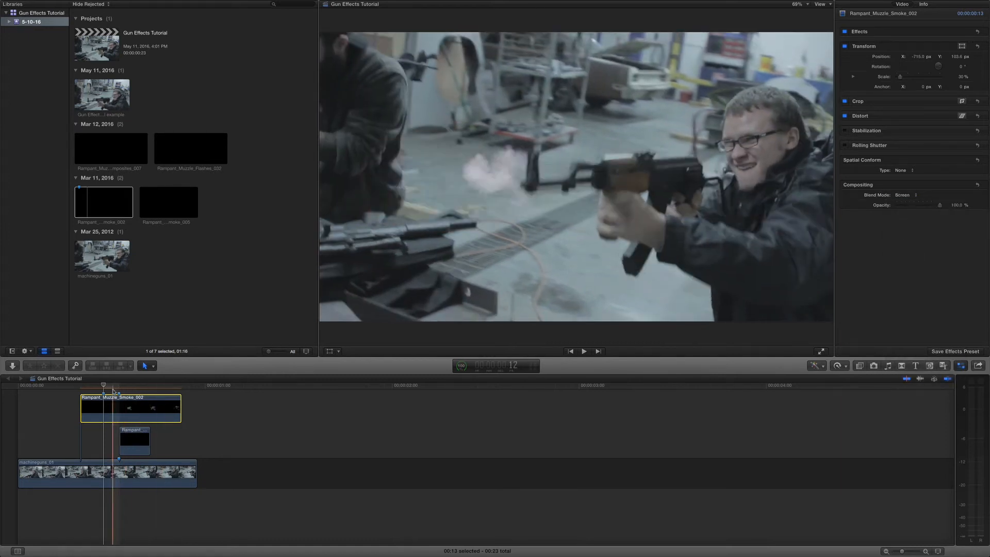
# Lower the smoke overlay's opacity to about 36% and nudge its horizontal position.
pyautogui.click(584, 351)
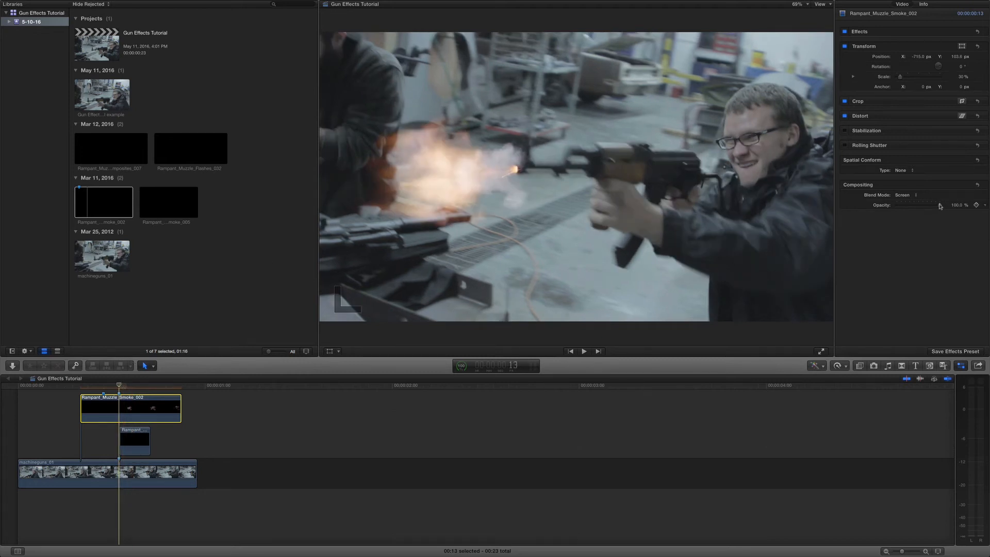
pyautogui.moveTo(940, 205); pyautogui.dragTo(909, 205)
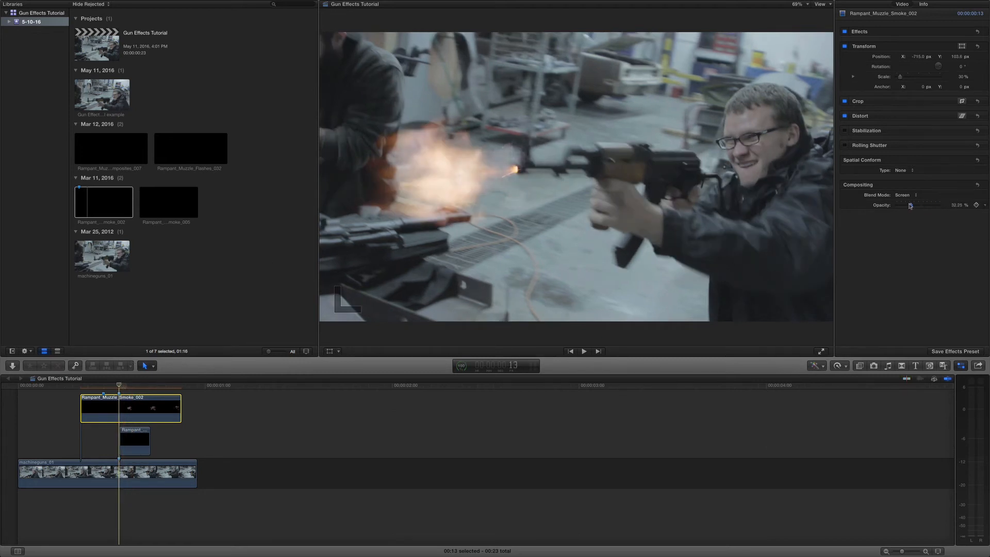
pyautogui.moveTo(909, 205); pyautogui.dragTo(913, 205)
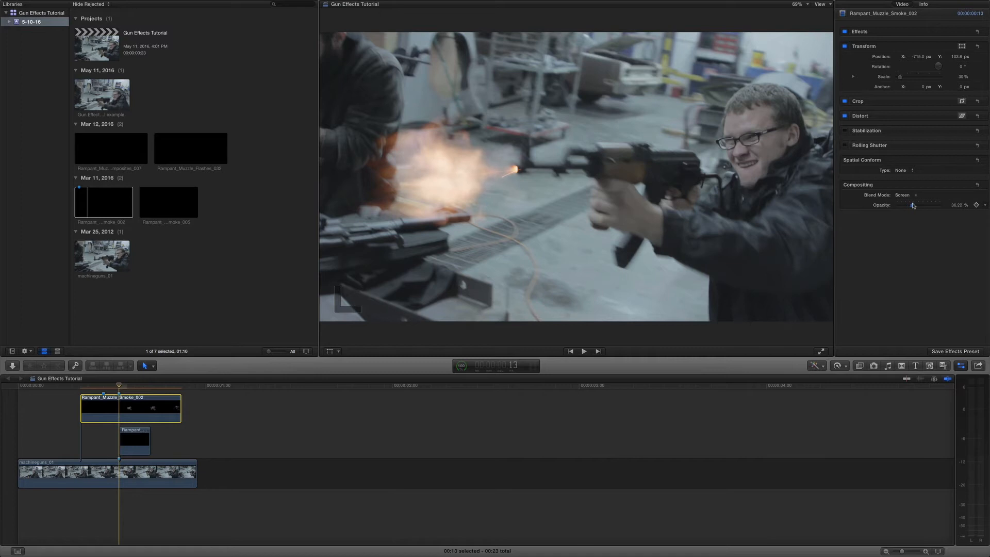
pyautogui.click(584, 351)
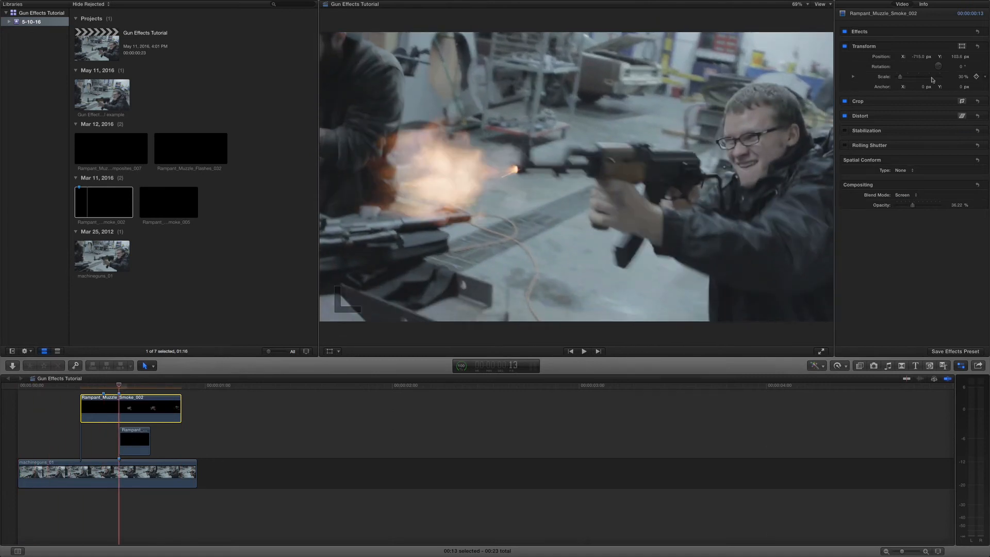
pyautogui.click(919, 56)
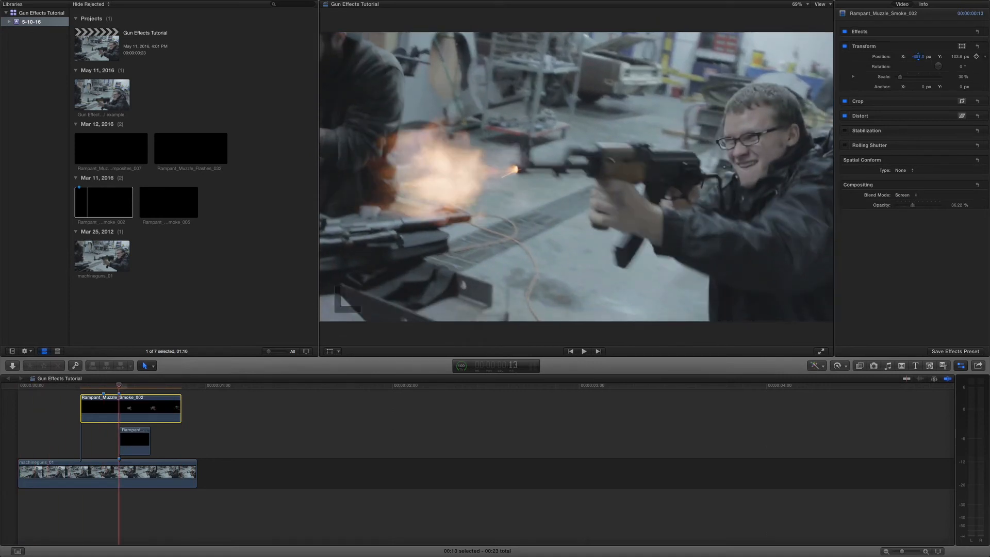
pyautogui.click(583, 351)
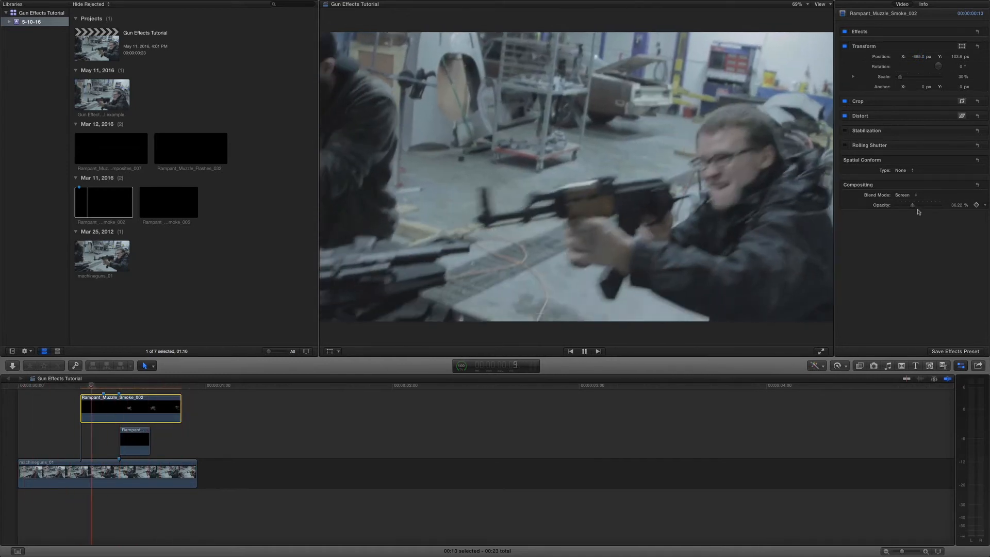
pyautogui.click(584, 351)
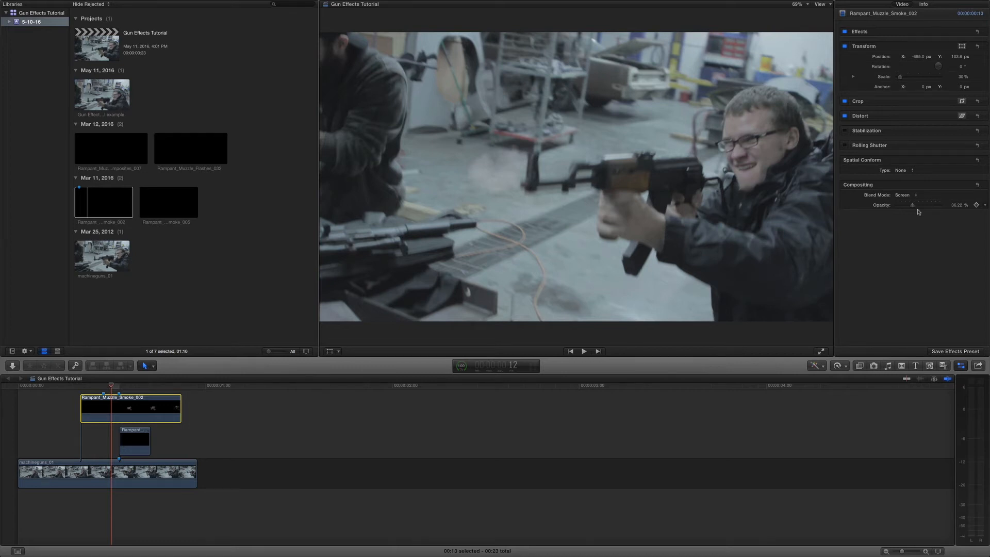
pyautogui.click(584, 351)
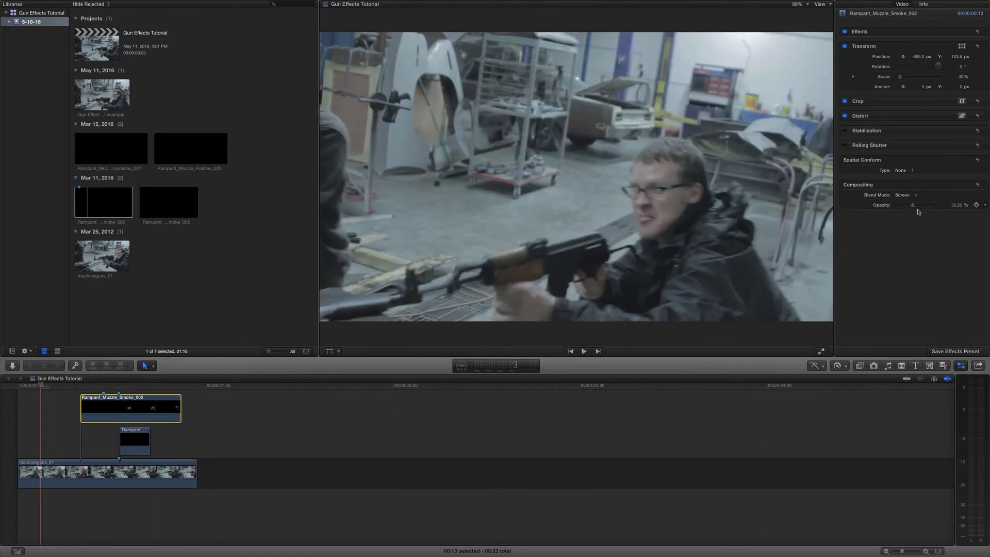
# Select machineguns_01 and Option-drag a copy of it above the original.
pyautogui.click(103, 473)
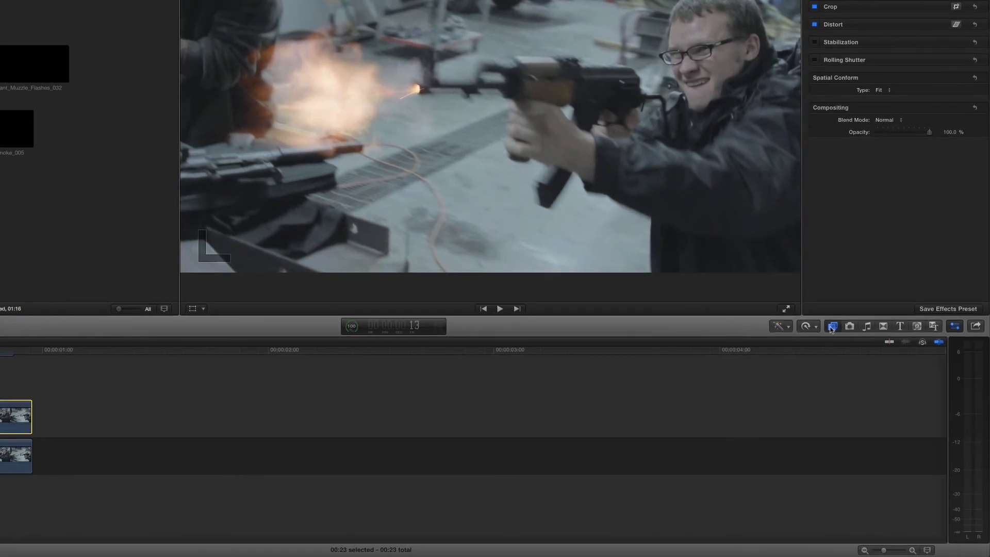
# Browse the Masks category of the Effects browser to apply Draw Mask to machineguns_01.
pyautogui.click(832, 325)
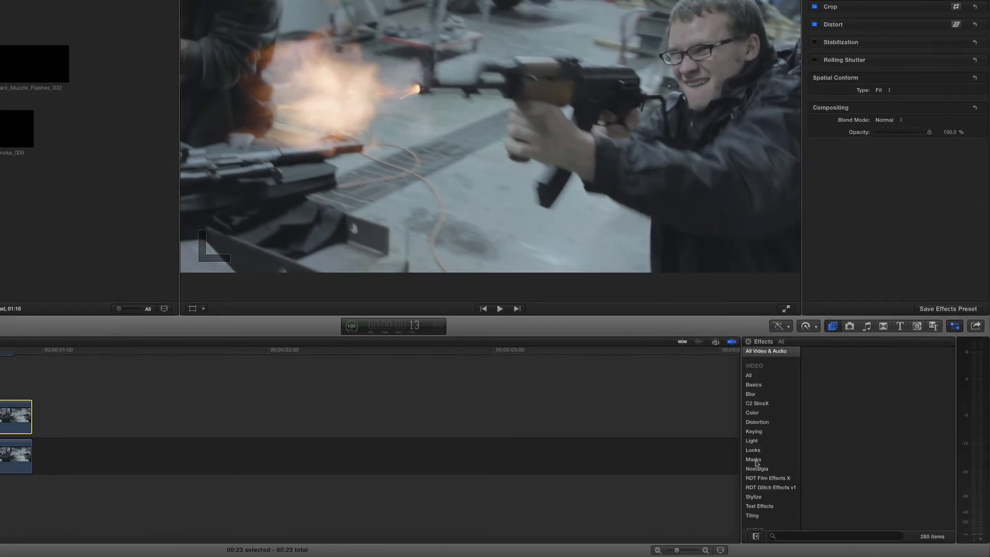
pyautogui.click(753, 459)
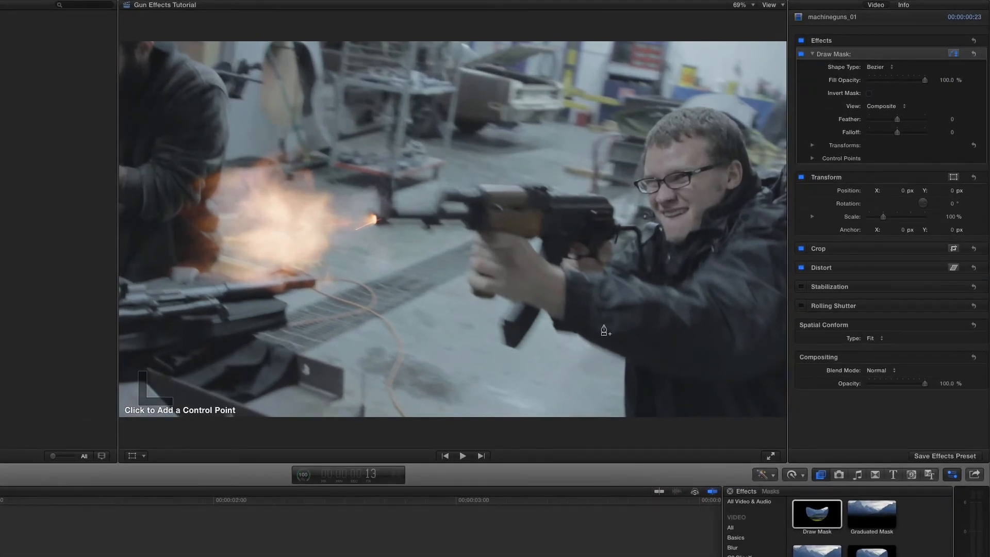
# Place the first Draw Mask control point around the shooter in the viewer.
pyautogui.click(601, 336)
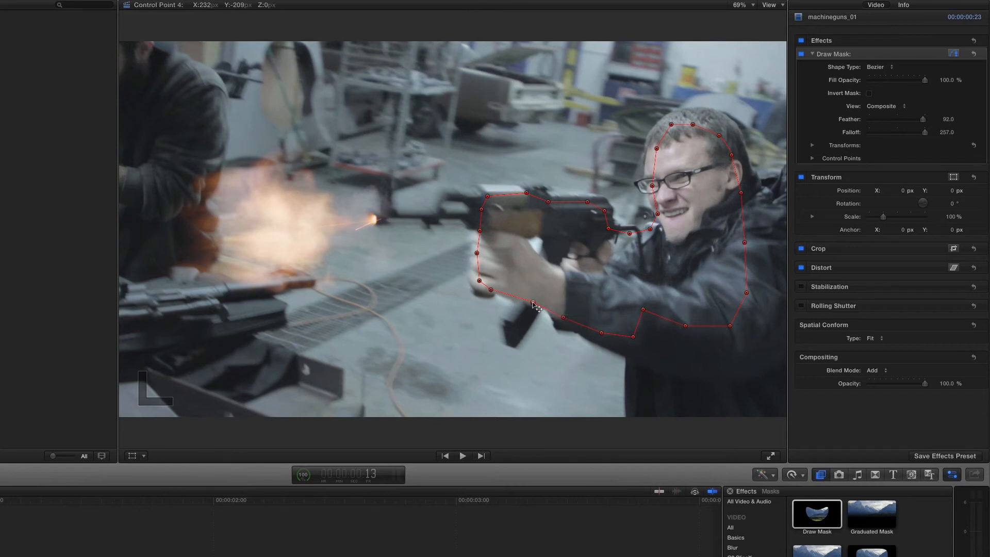
pyautogui.moveTo(651, 326)
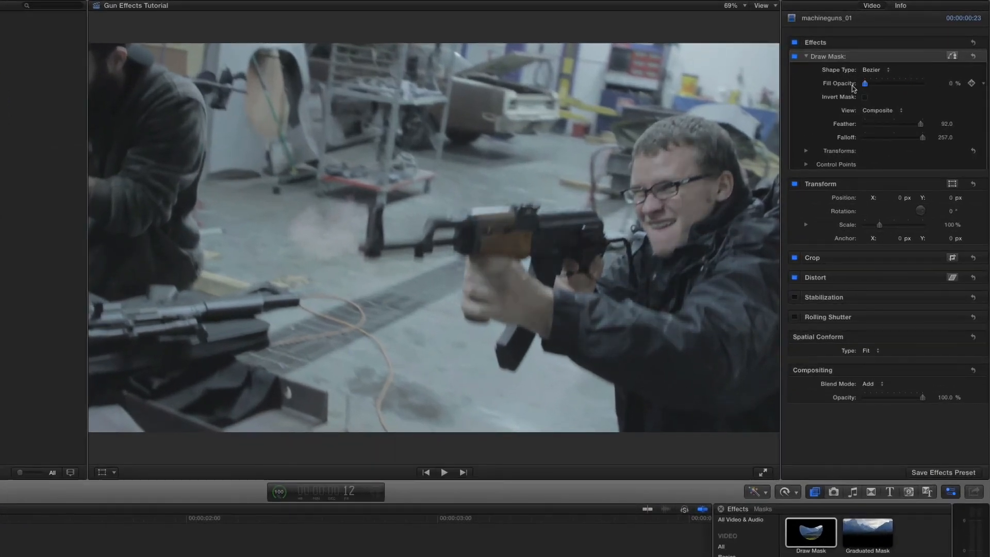
# Add a Fill Opacity keyframe and scrub back toward the clip start.
pyautogui.click(971, 83)
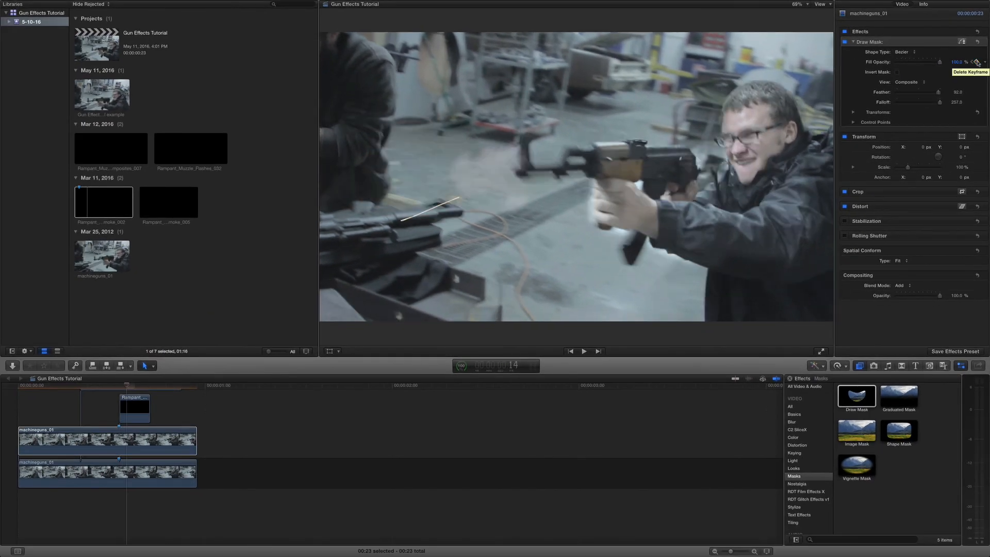
pyautogui.moveTo(939, 62); pyautogui.dragTo(919, 62)
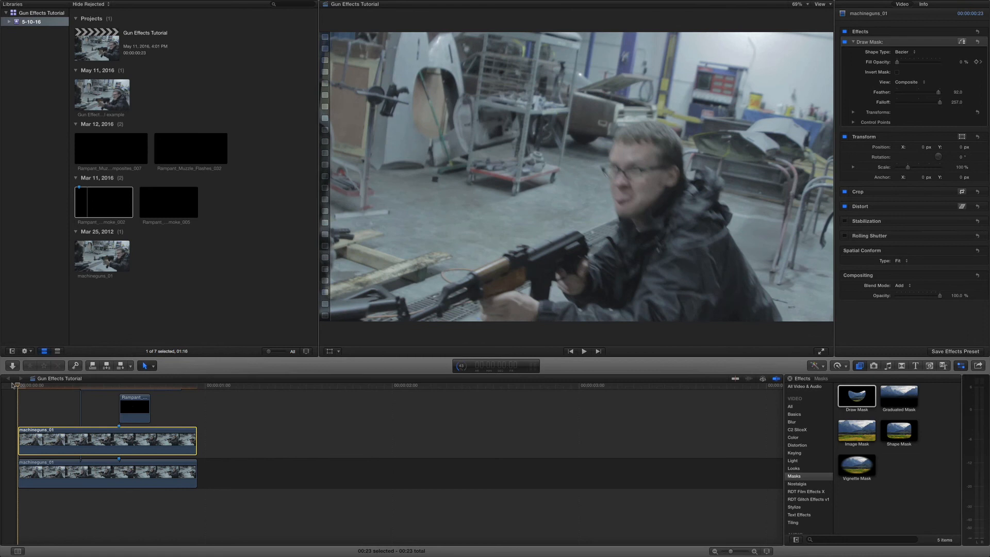
pyautogui.click(584, 351)
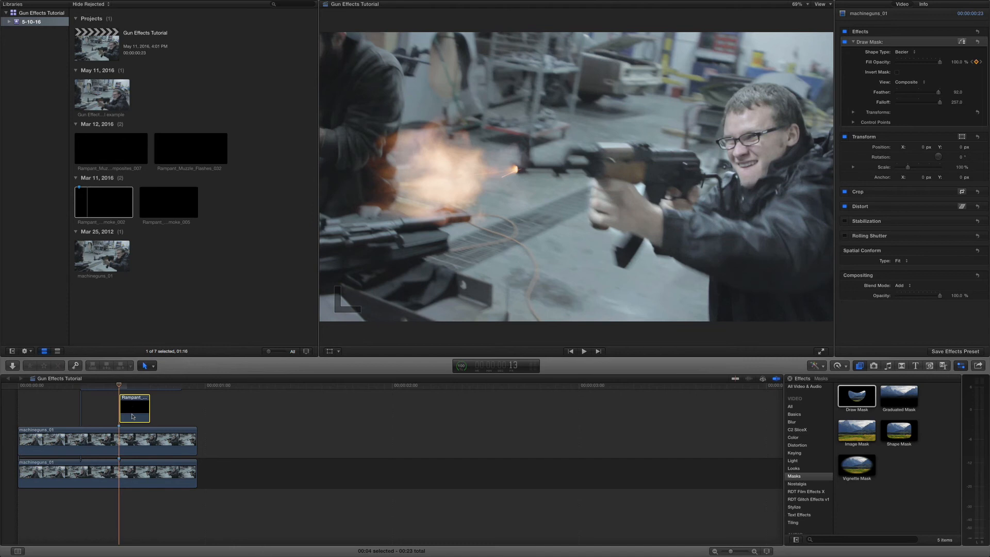
# Select the masked machineguns_01 clip and apply Tint from the Color effects.
pyautogui.click(108, 442)
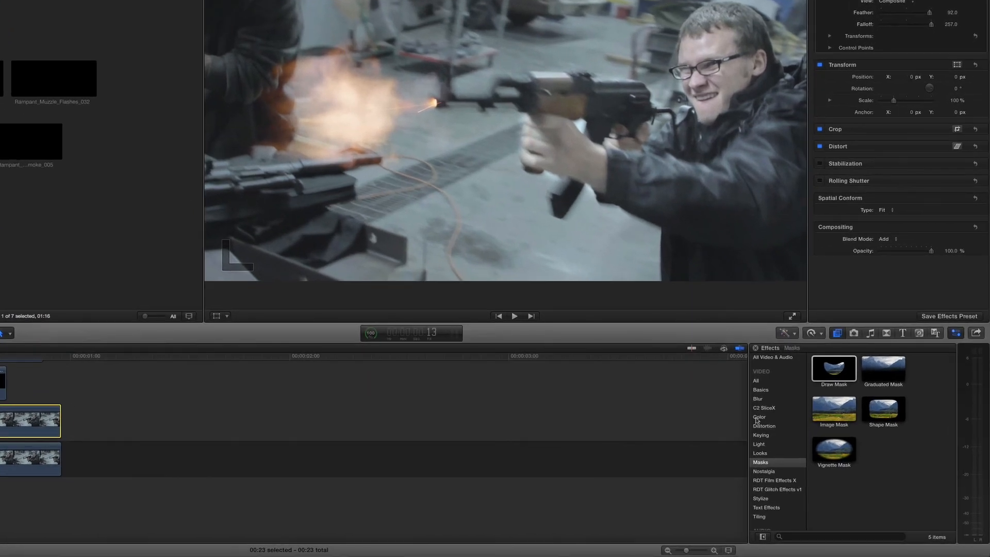
pyautogui.click(758, 417)
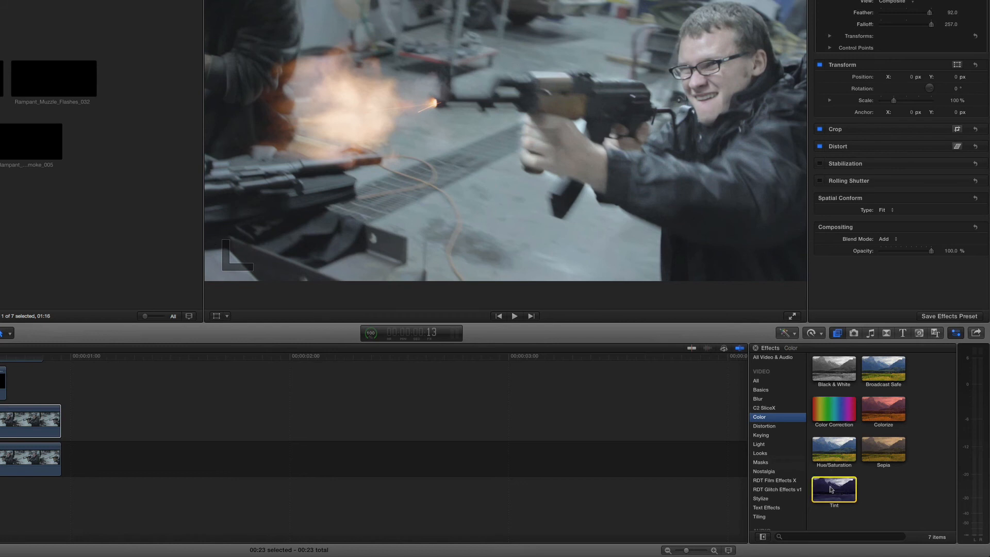
pyautogui.doubleClick(834, 490)
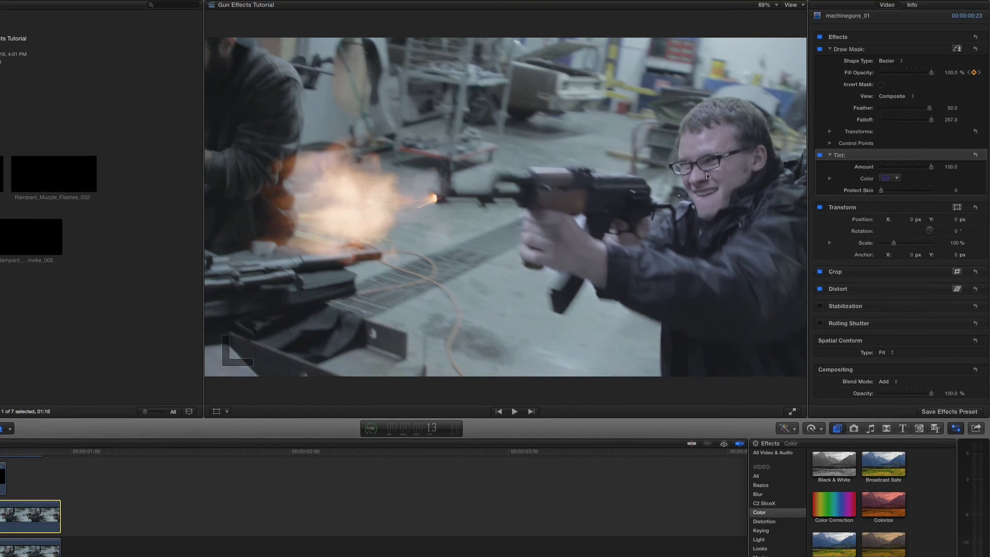
pyautogui.moveTo(360, 203)
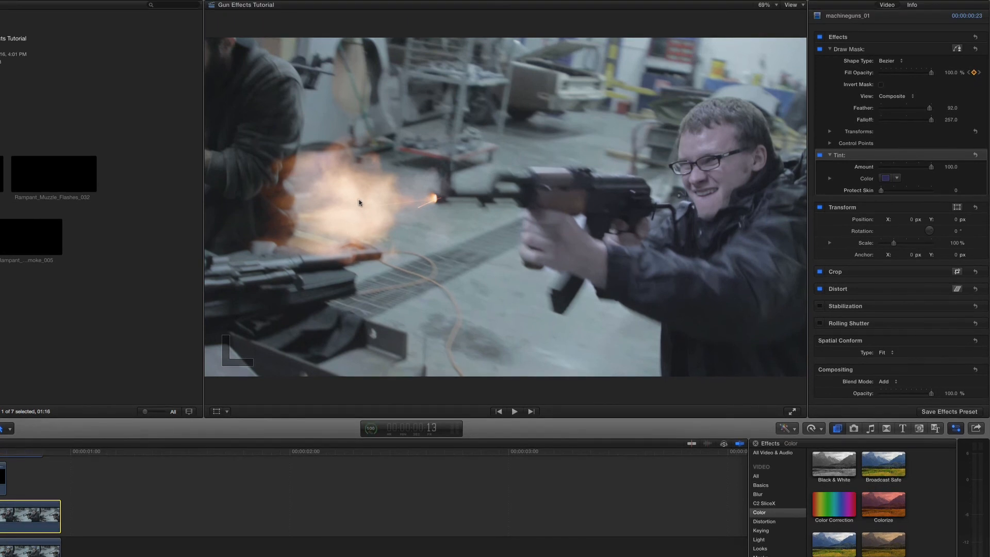
# Set the Tint color to orange and reduce its amount to about 33.
pyautogui.click(896, 178)
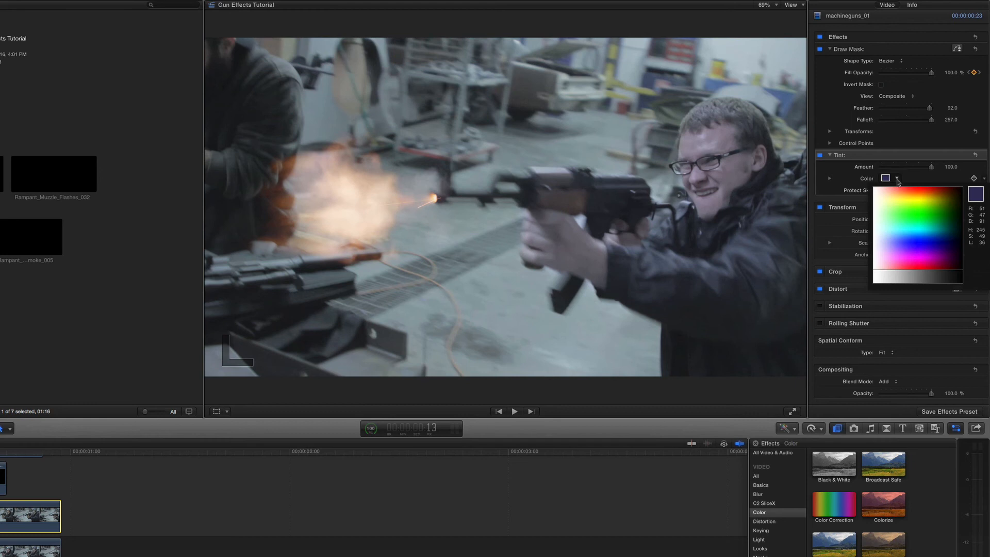
pyautogui.click(900, 191)
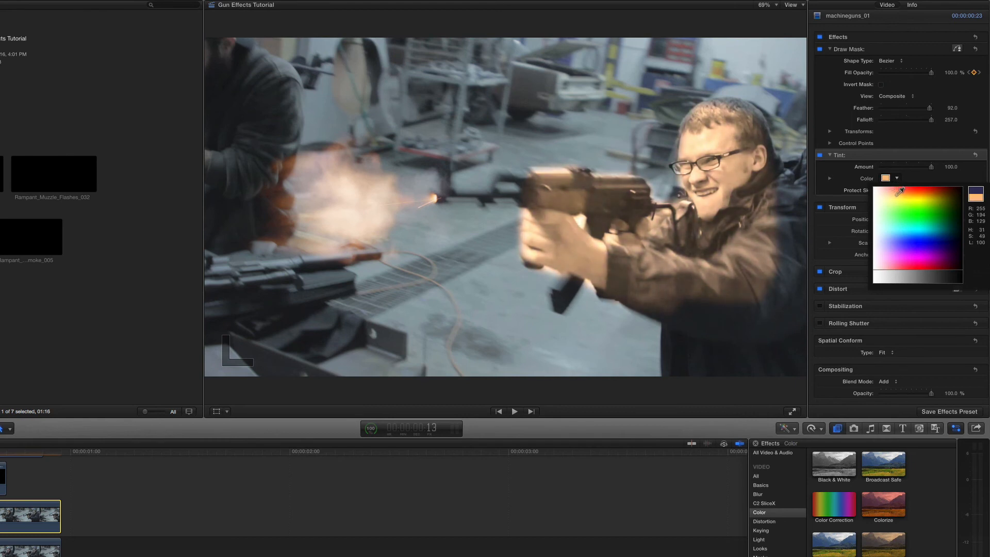
pyautogui.click(917, 187)
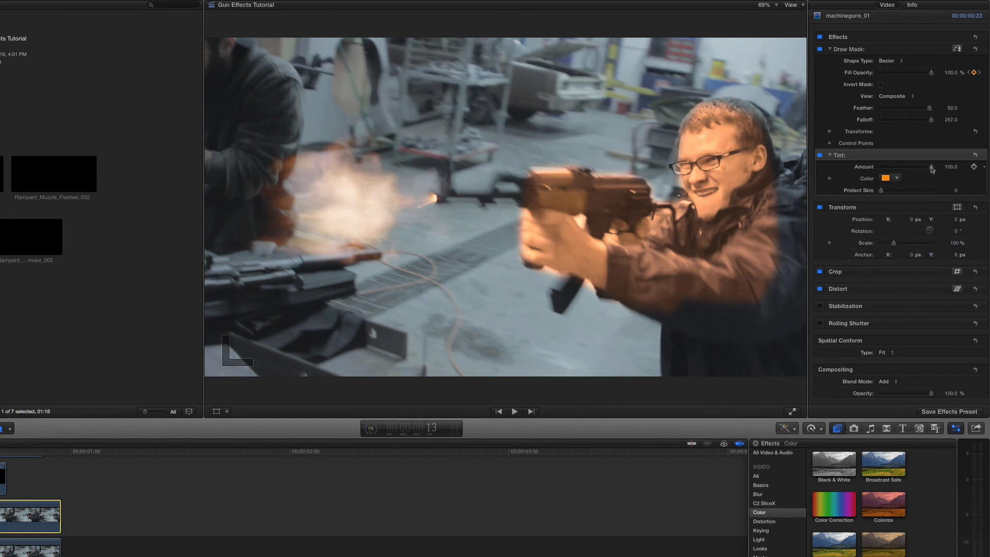
pyautogui.moveTo(928, 166); pyautogui.dragTo(900, 166)
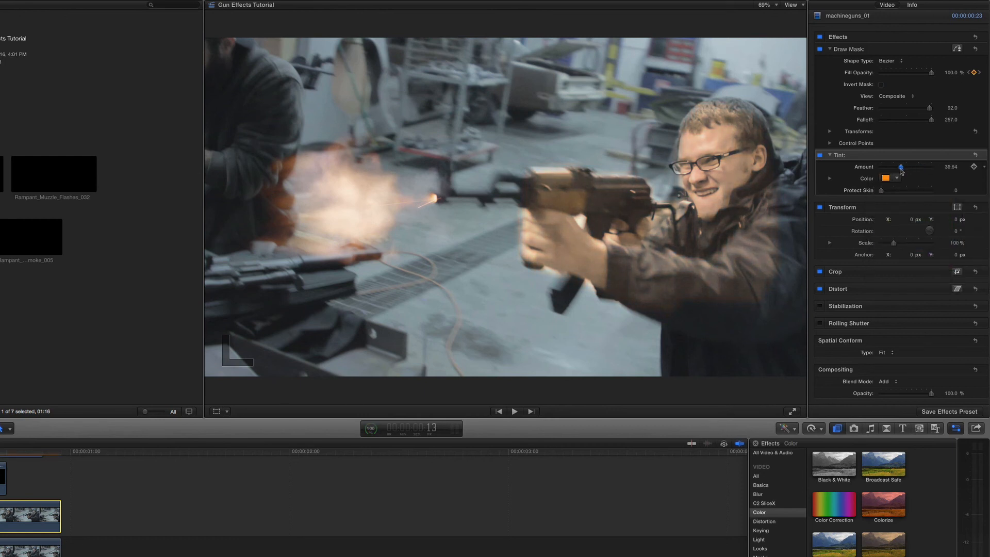
pyautogui.moveTo(900, 166); pyautogui.dragTo(895, 166)
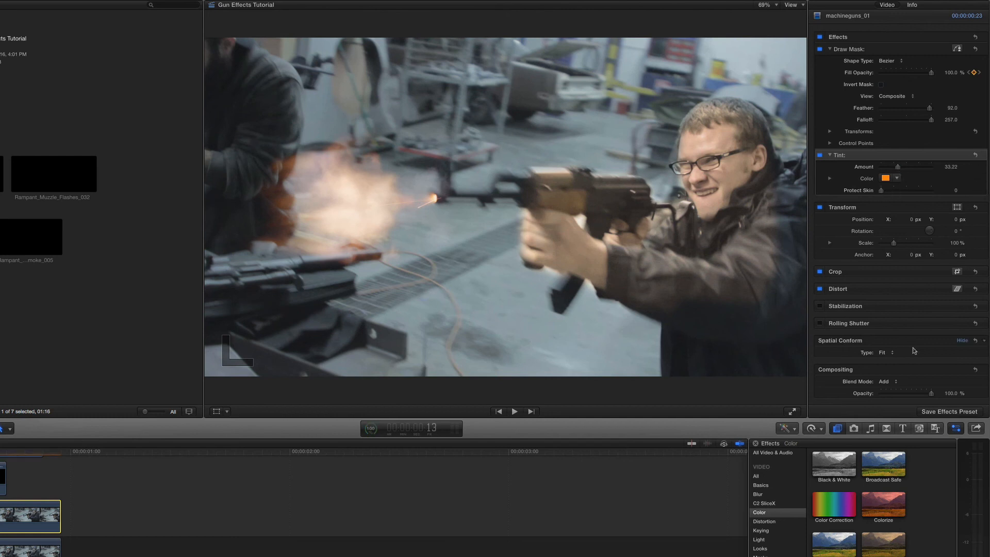
# Lower the shooter clip's compositing opacity to about 35%.
pyautogui.moveTo(937, 393); pyautogui.dragTo(908, 393)
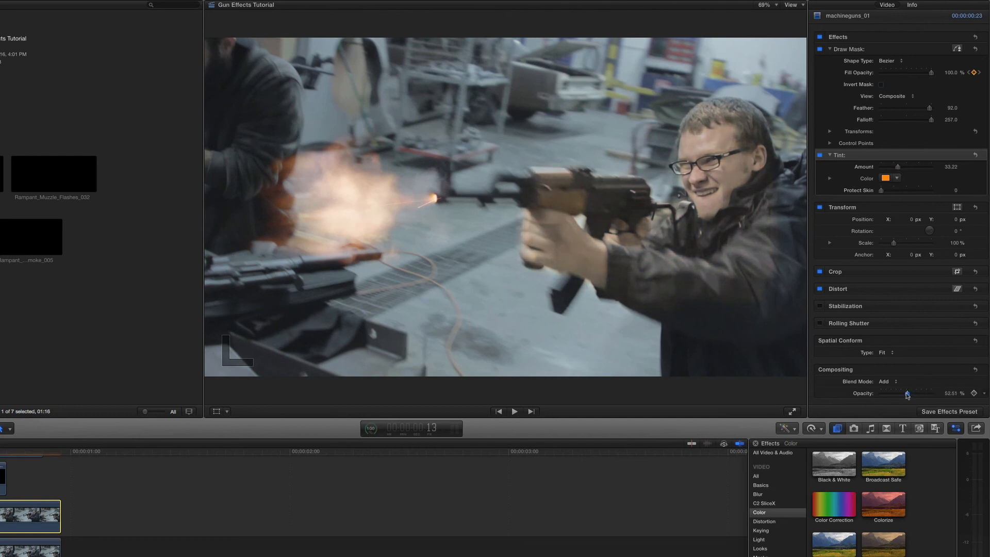
pyautogui.moveTo(908, 393); pyautogui.dragTo(899, 393)
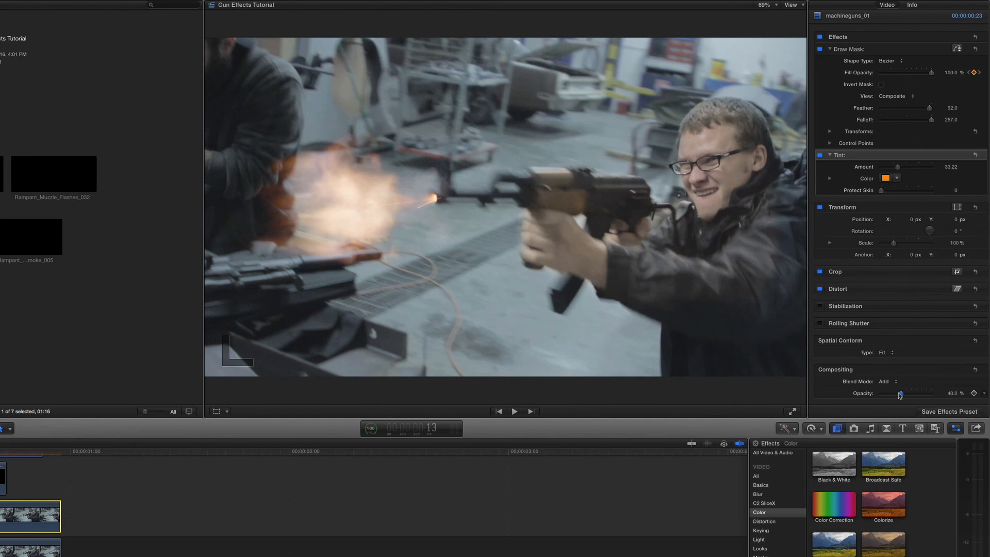
pyautogui.moveTo(909, 393); pyautogui.dragTo(896, 392)
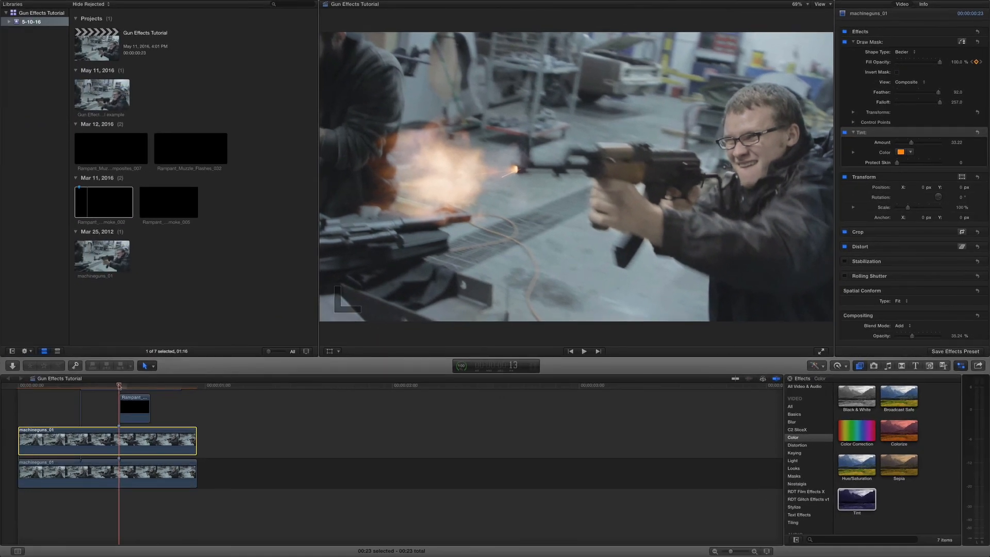
# Drop the lighting clip's opacity to about 22% and play the shot from the start.
pyautogui.click(584, 351)
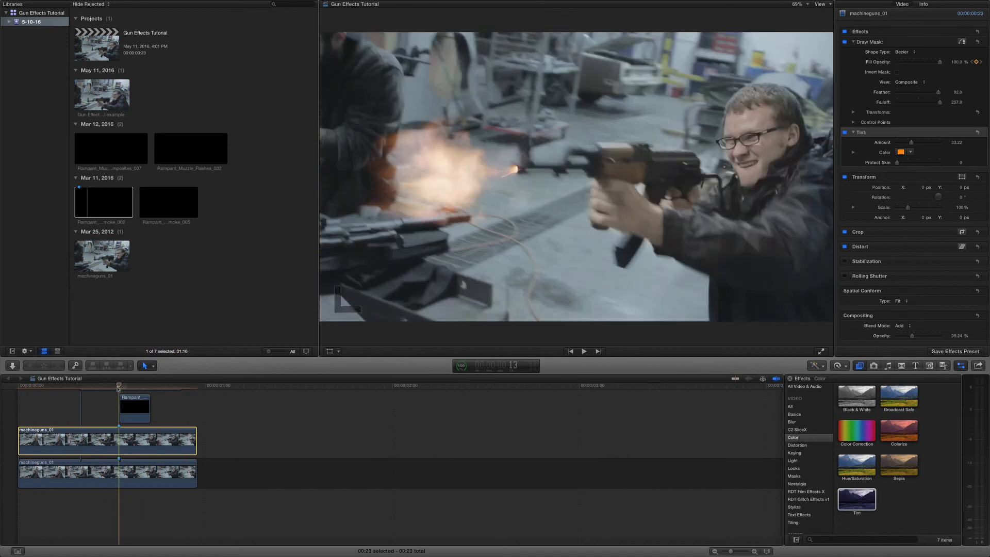
pyautogui.moveTo(896, 336); pyautogui.dragTo(908, 336)
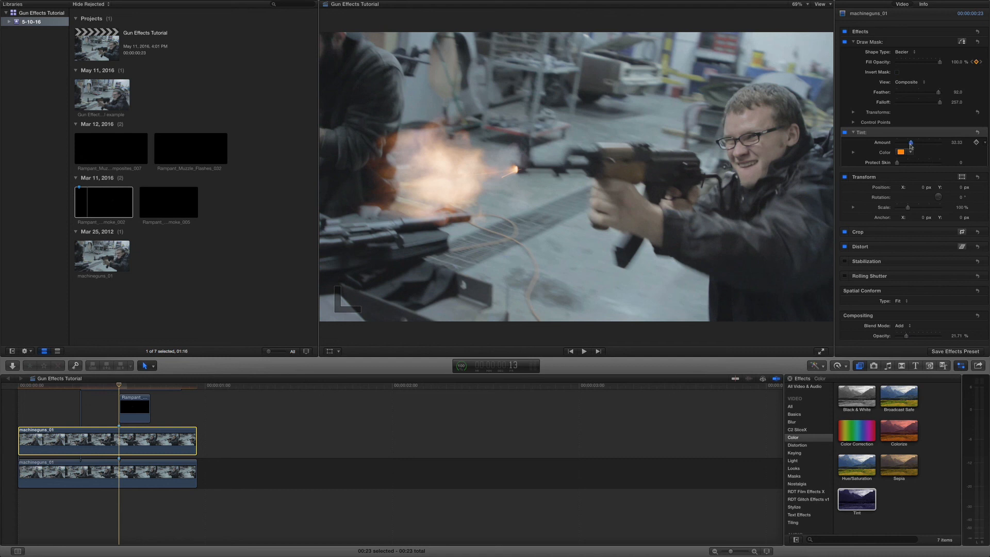
pyautogui.click(584, 351)
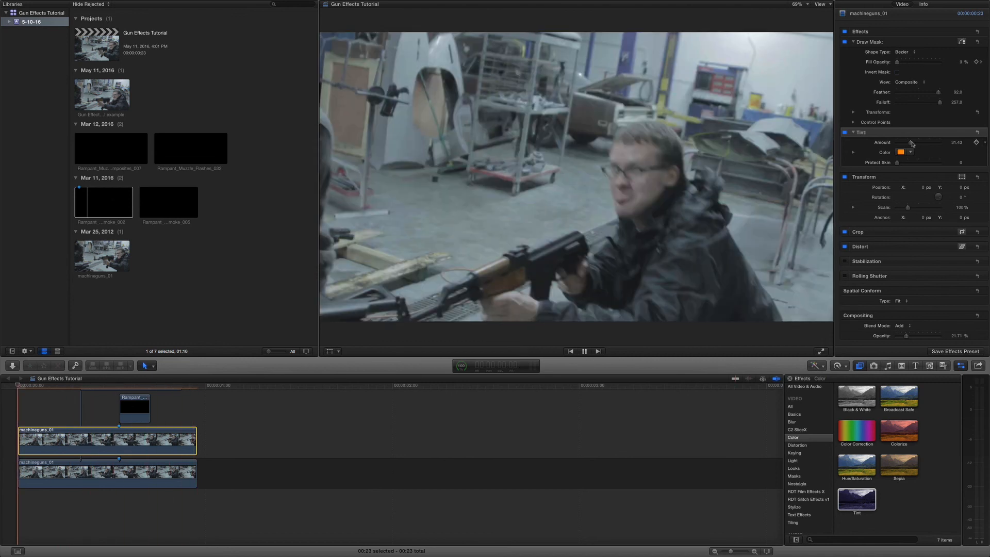
pyautogui.click(183, 385)
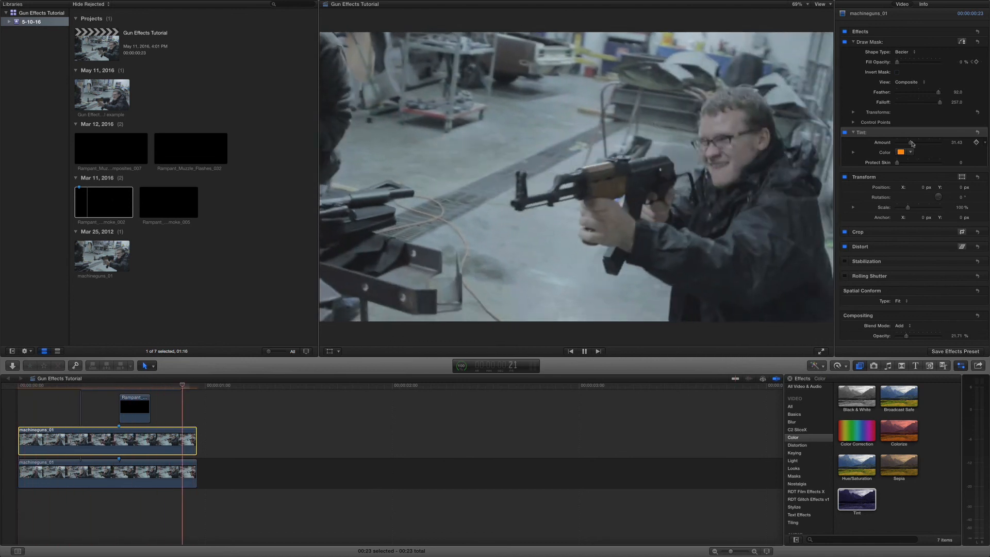